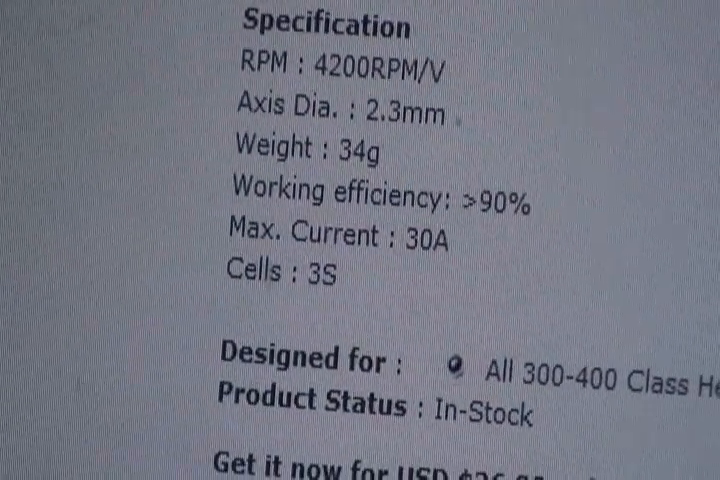
{"action": "scroll", "scroll_direction": "down", "scroll_amount": 3}
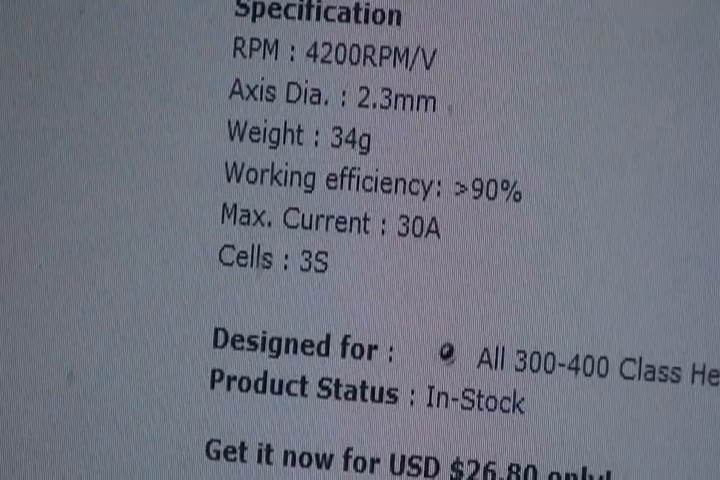